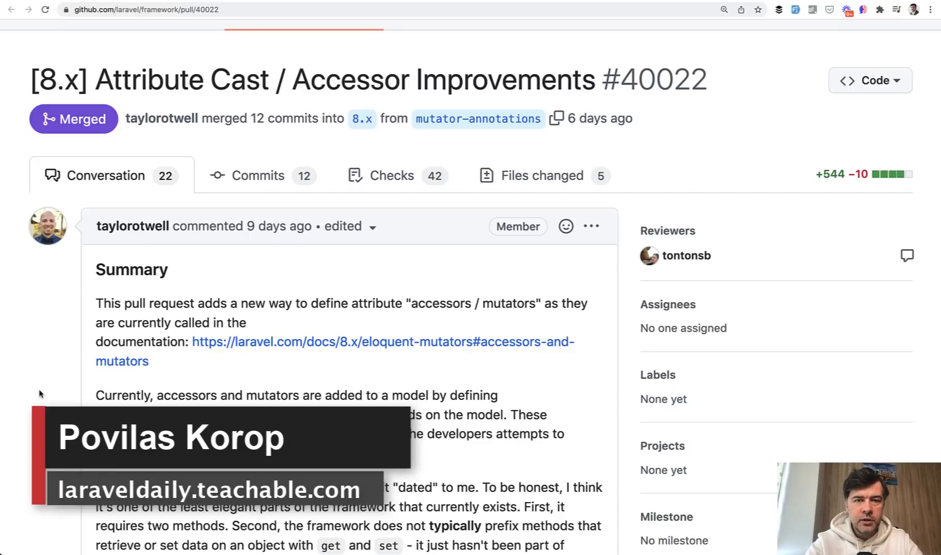
- Scroll the pull request description down to the title(): Attribute code sample
{"action": "scroll", "scroll_direction": "down", "scroll_amount": 3}
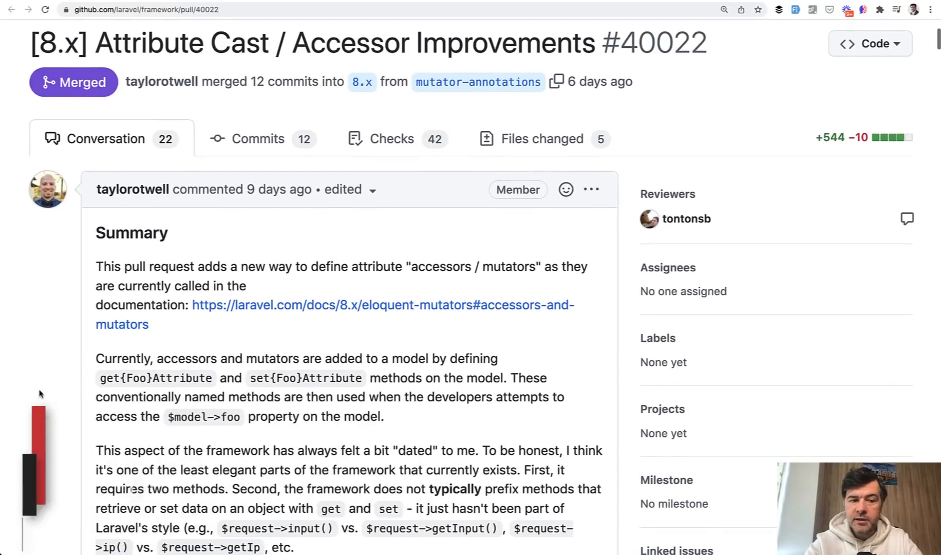
{"action": "scroll", "scroll_direction": "down", "scroll_amount": 3}
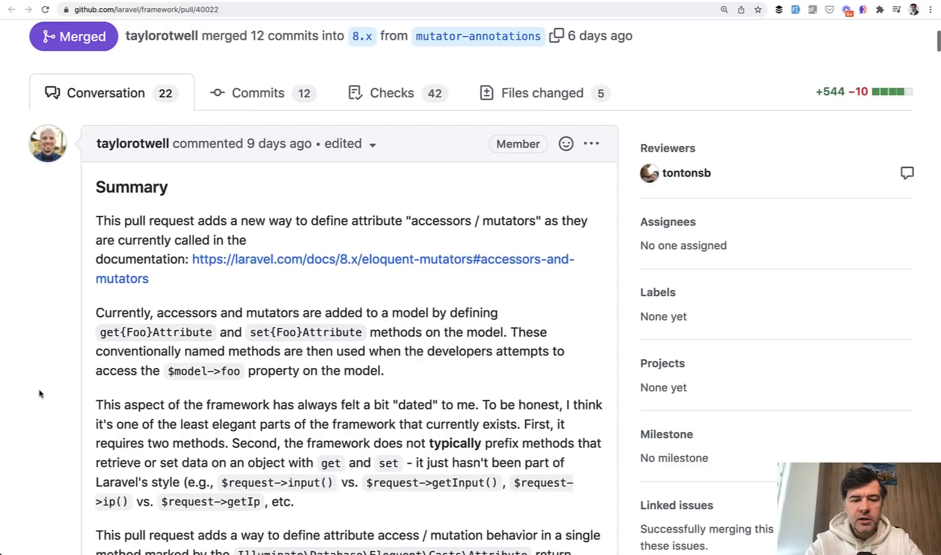
{"action": "scroll", "scroll_direction": "up", "scroll_amount": 3}
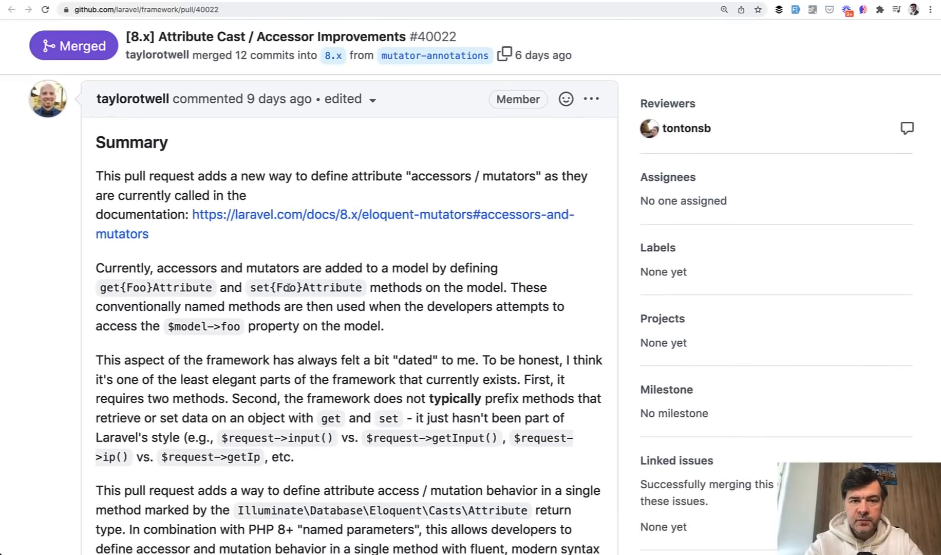
{"action": "scroll", "scroll_direction": "down", "scroll_amount": 3}
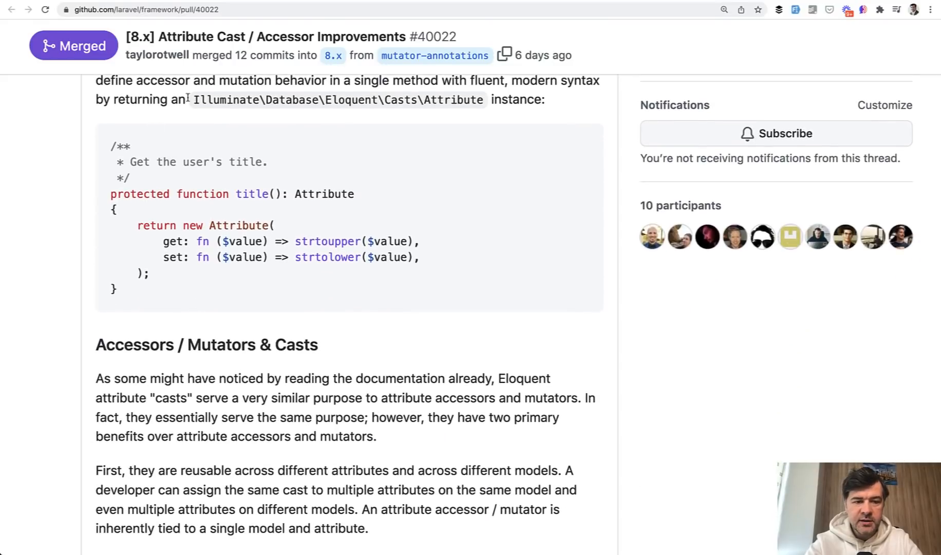
{"action": "mouse_move", "coordinate": [20, 335]}
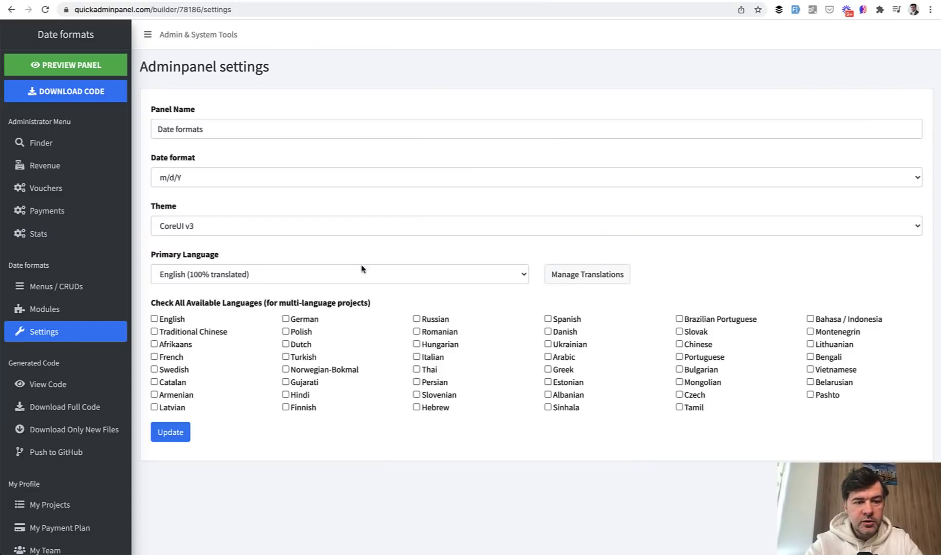
{"action": "mouse_move", "coordinate": [204, 183]}
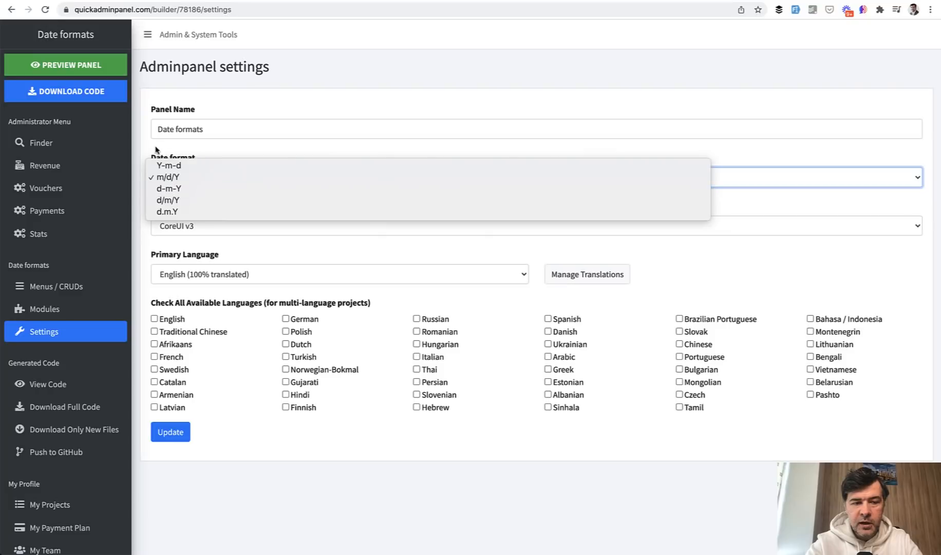
{"action": "left_click", "coordinate": [169, 176]}
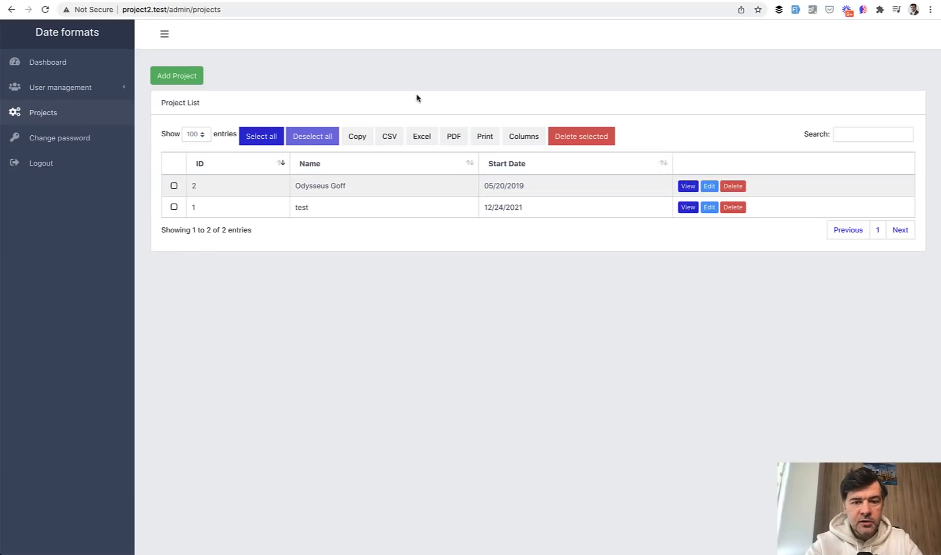
{"action": "mouse_move", "coordinate": [489, 185]}
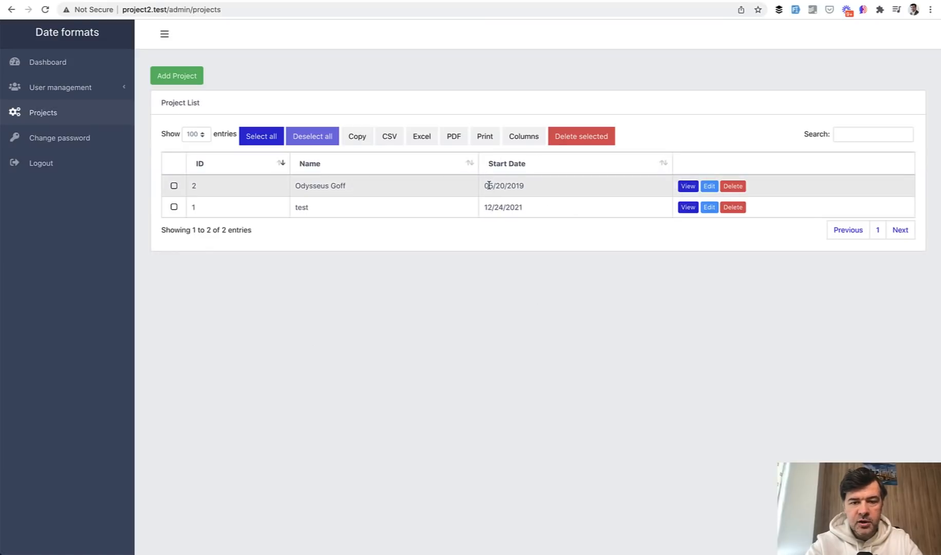
{"action": "double_click", "coordinate": [503, 185]}
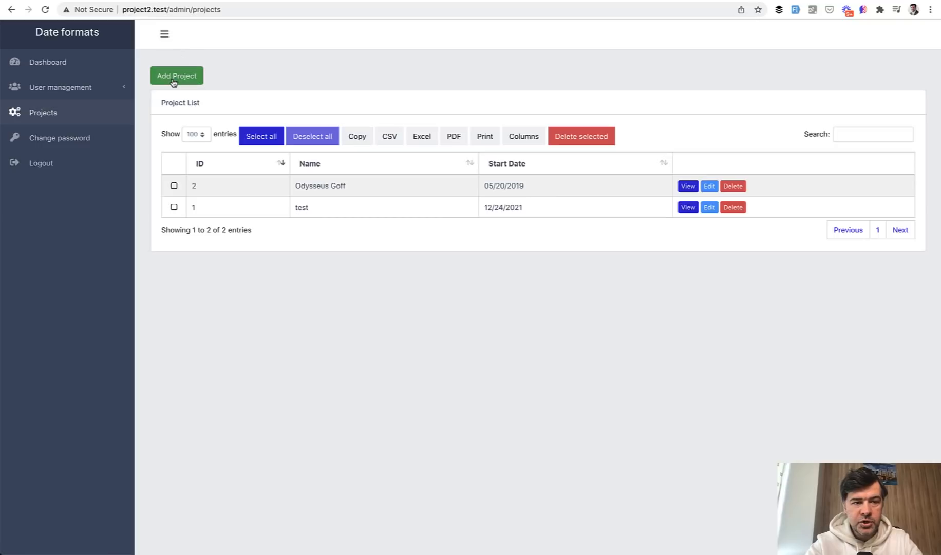
{"action": "left_click", "coordinate": [176, 76]}
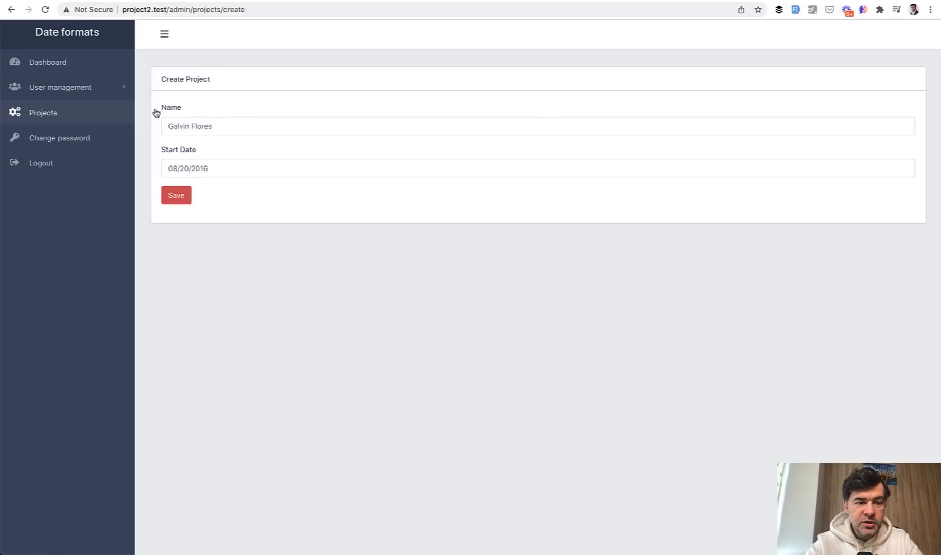
{"action": "left_click", "coordinate": [175, 194]}
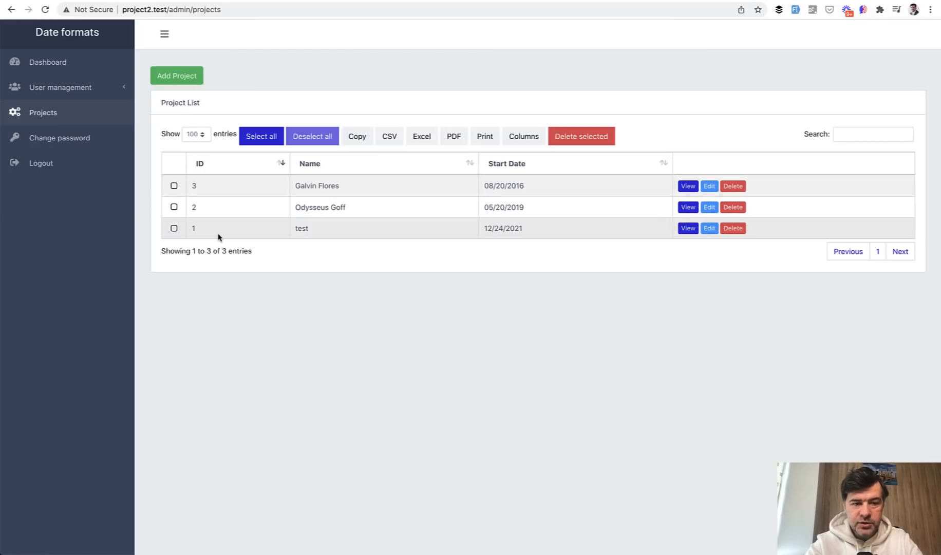
{"action": "mouse_move", "coordinate": [485, 325]}
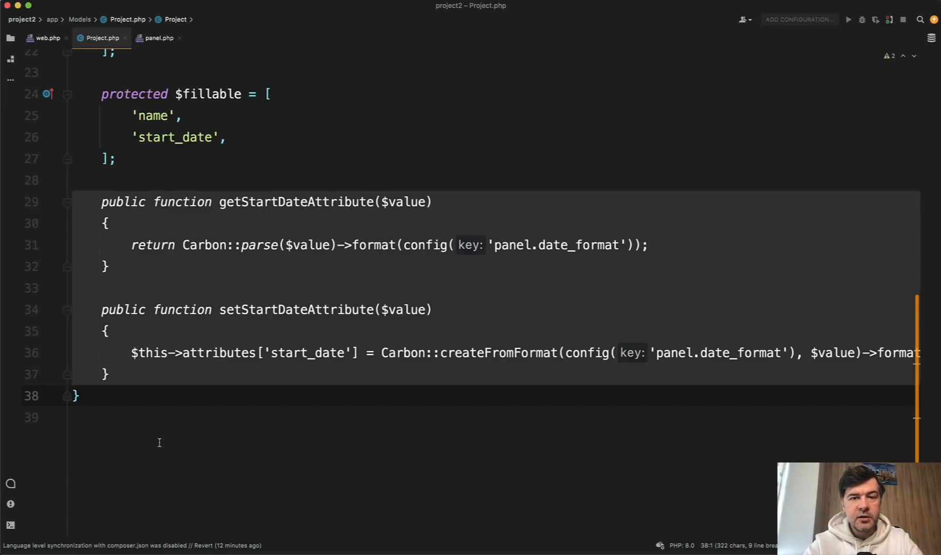
{"action": "left_click", "coordinate": [105, 374]}
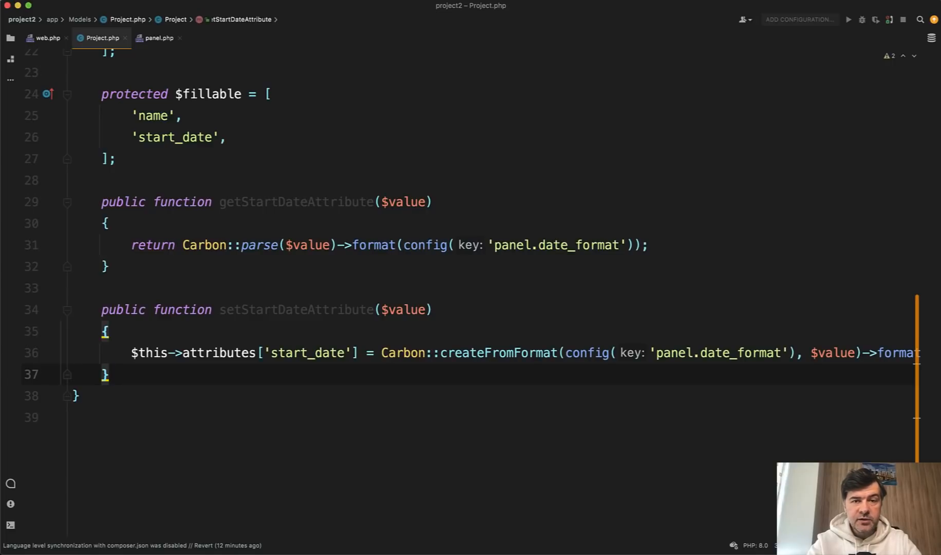
- Write protected function startDate(): Attribute with get: and set: entries below the setter
{"action": "key", "text": "Enter"}
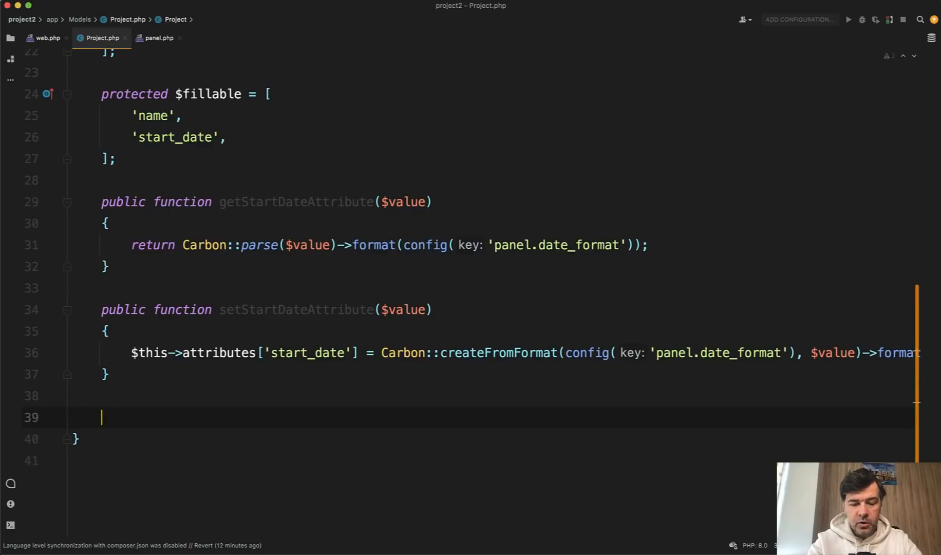
{"action": "type", "text": "protected"}
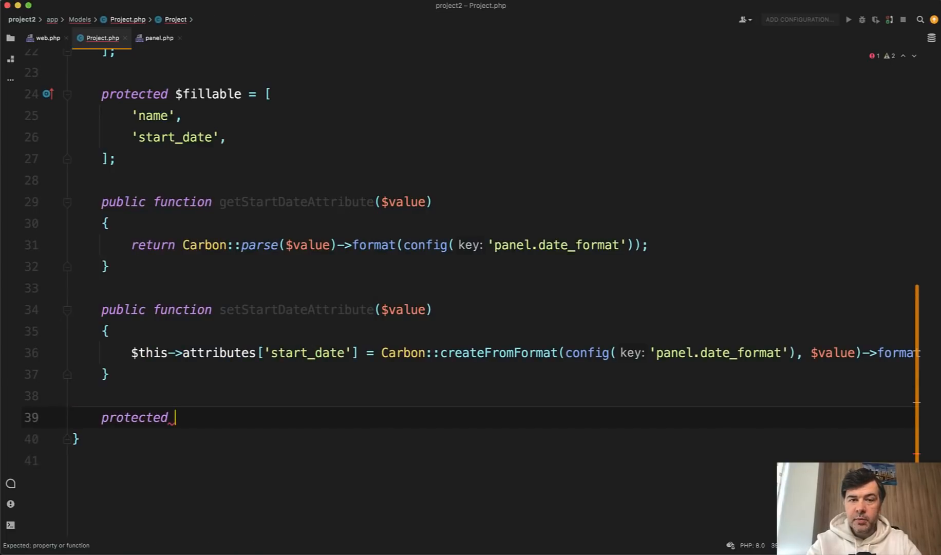
{"action": "type", "text": "function startDa"}
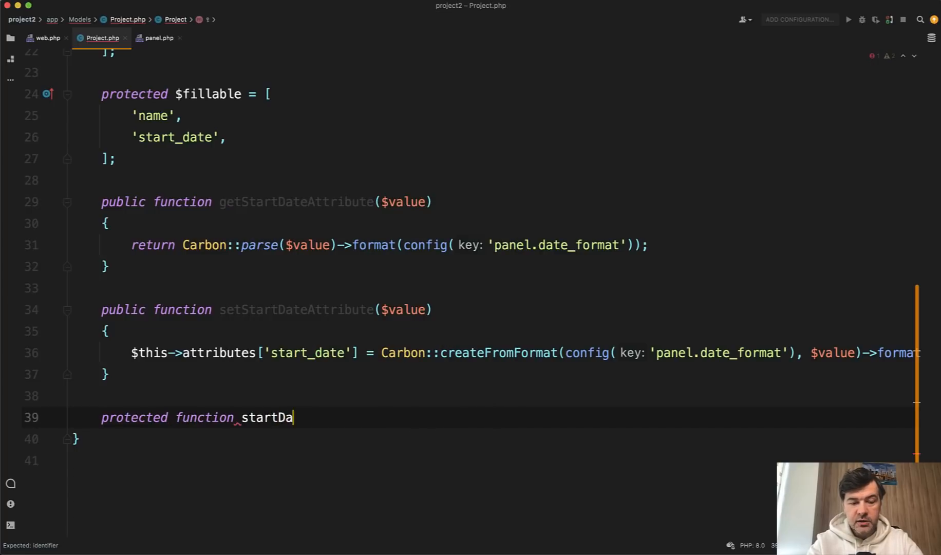
{"action": "type", "text": "te"}
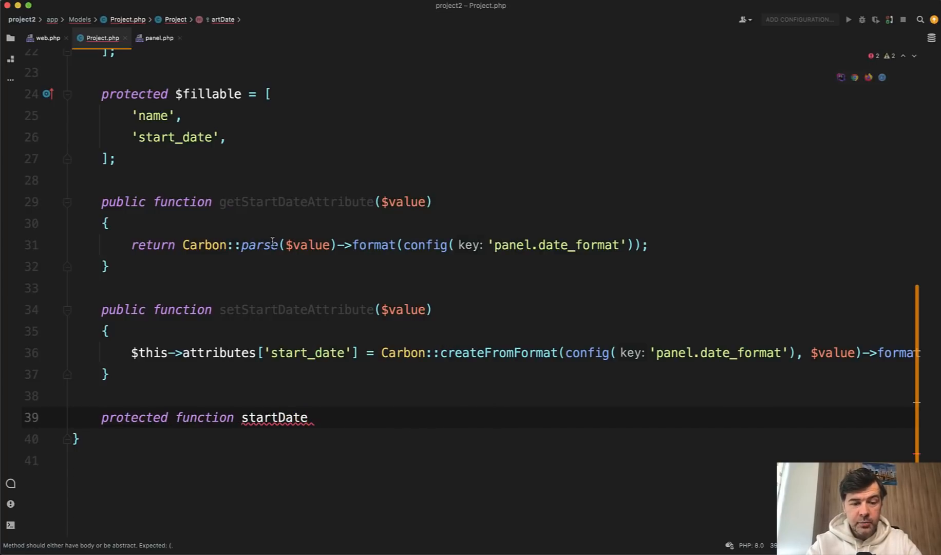
{"action": "mouse_move", "coordinate": [309, 448]}
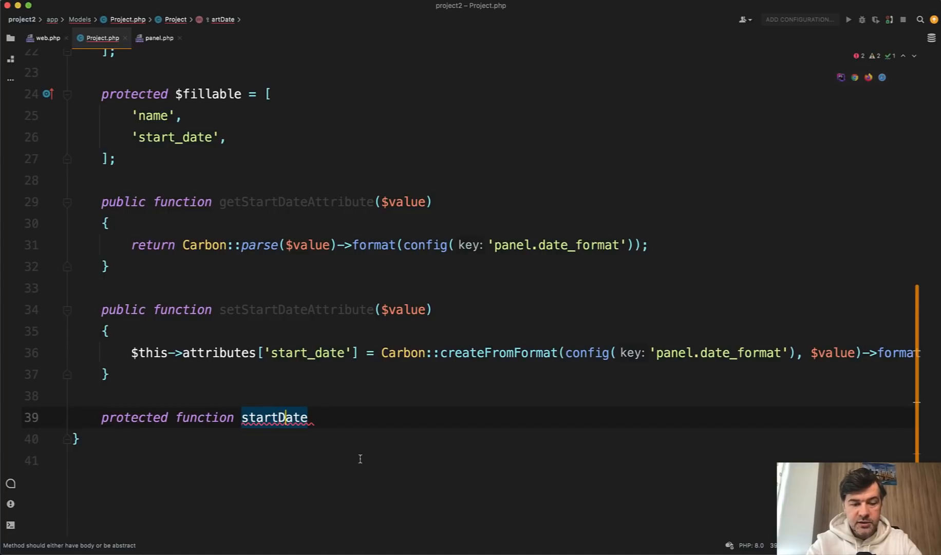
{"action": "type", "text": "():"}
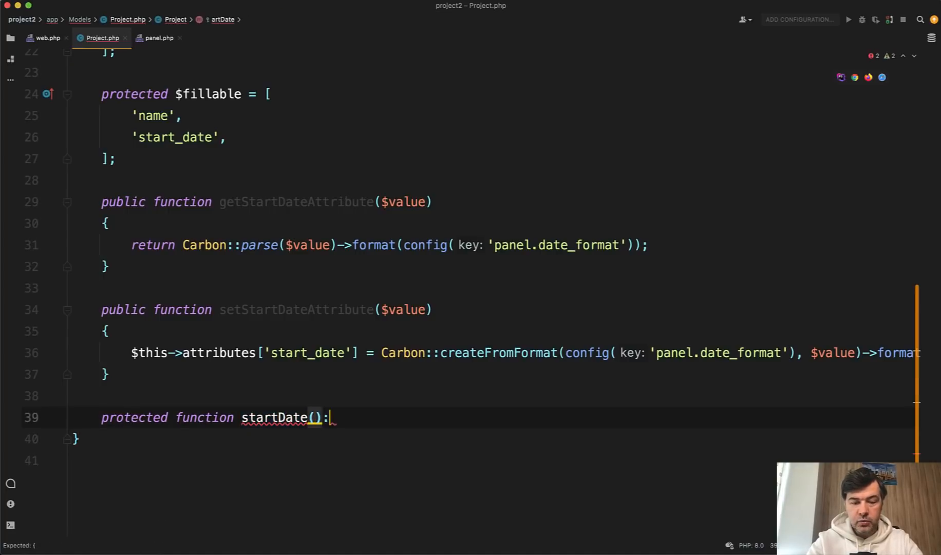
{"action": "type", "text": "Attribute"}
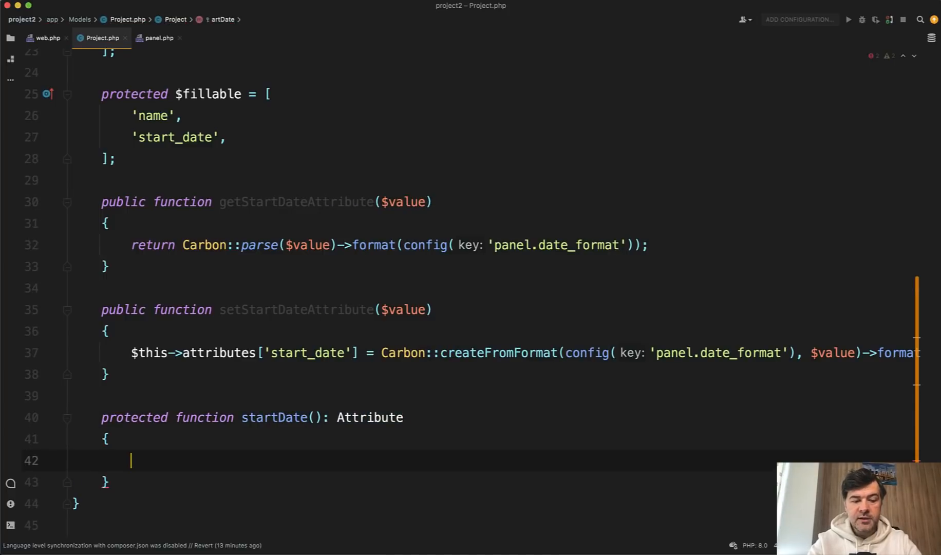
{"action": "type", "text": "get:"}
{"action": "type", "text": "set:"}
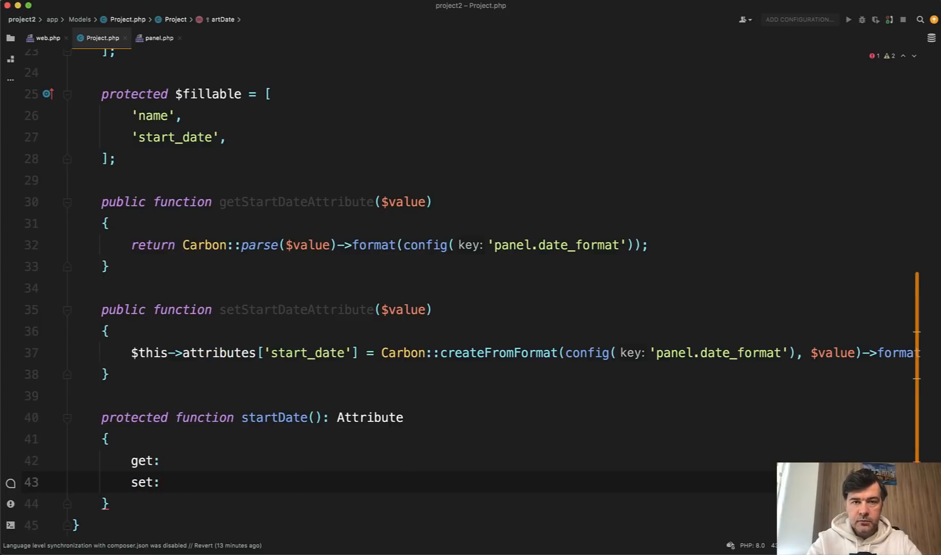
- Add fn ($value) get/set closures reusing the old conversion code and return new Attribute(...)
{"action": "type", "text": "fn"}
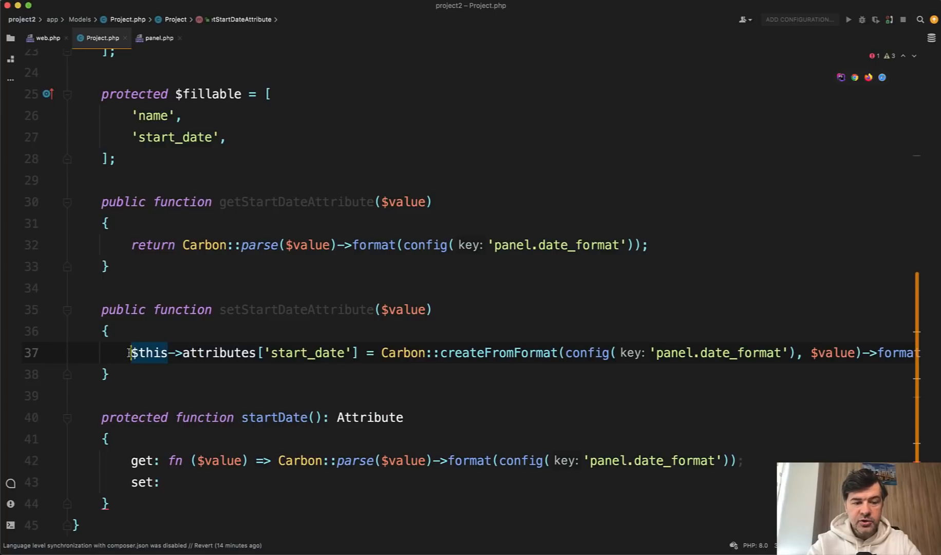
{"action": "left_click", "coordinate": [303, 352]}
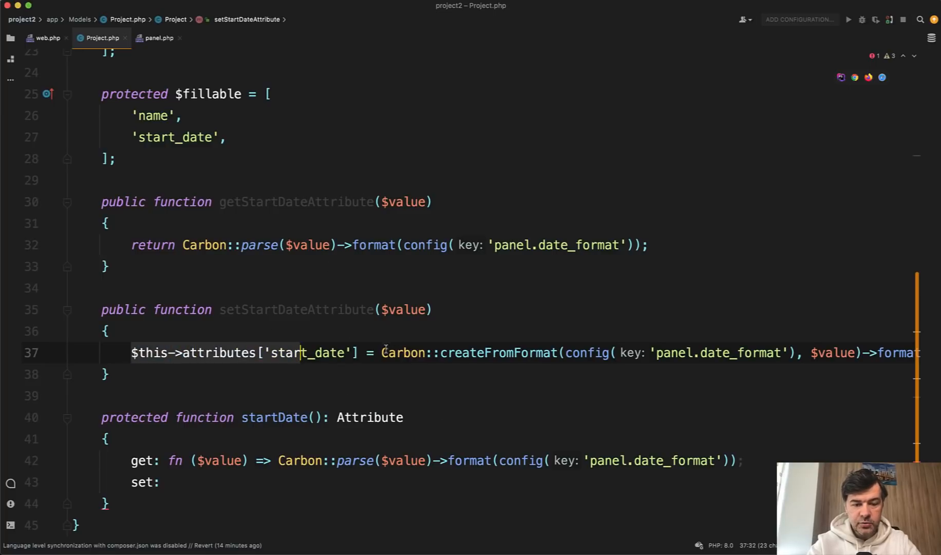
{"action": "scroll", "scroll_direction": "right", "scroll_amount": 3}
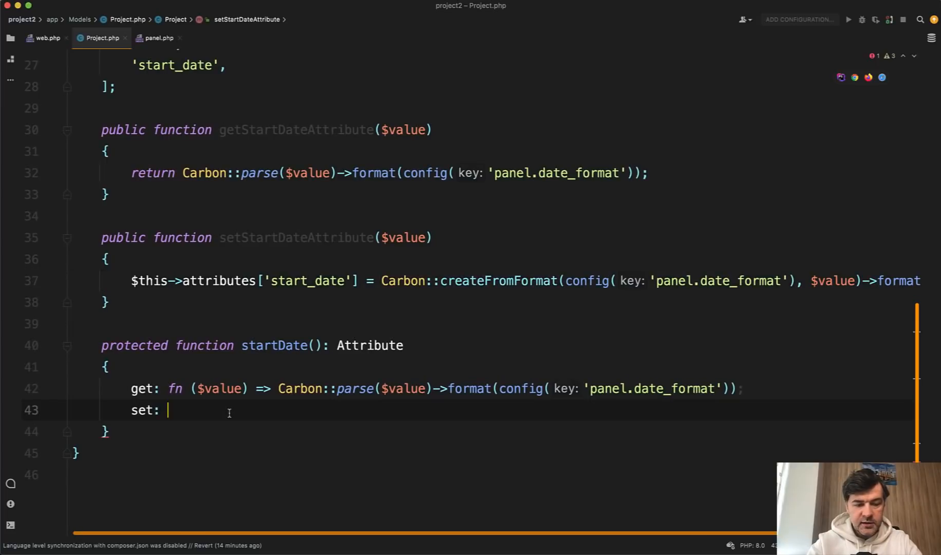
{"action": "type", "text": "fn ($value) => Carbon::createFromFormat(config('panel.date_format'), $value)->format('Y-m-d"}
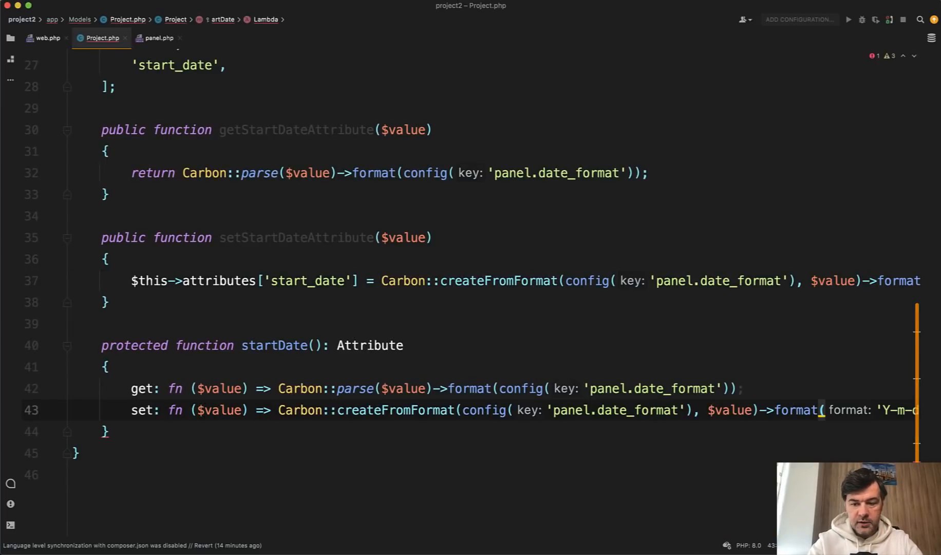
{"action": "left_click", "coordinate": [107, 367]}
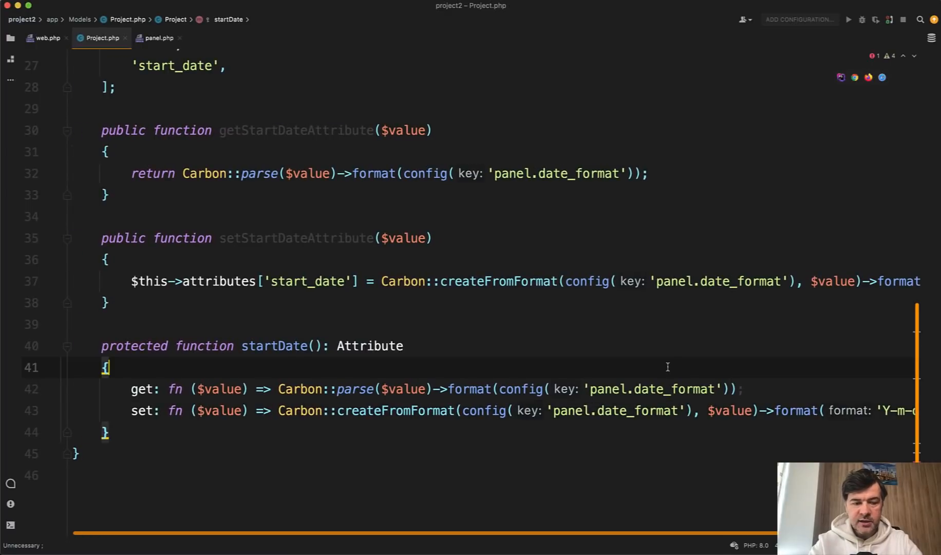
{"action": "type", "text": "return new Attribute("}
{"action": "type", "text": ");"}
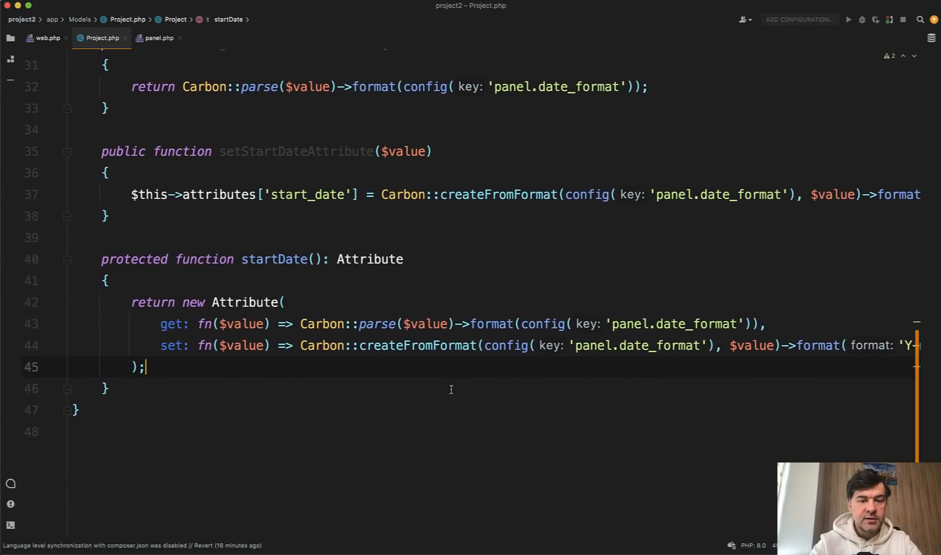
- Review startDate(), the old getStartDateAttribute accessor and the getter's Carbon call
{"action": "double_click", "coordinate": [273, 259]}
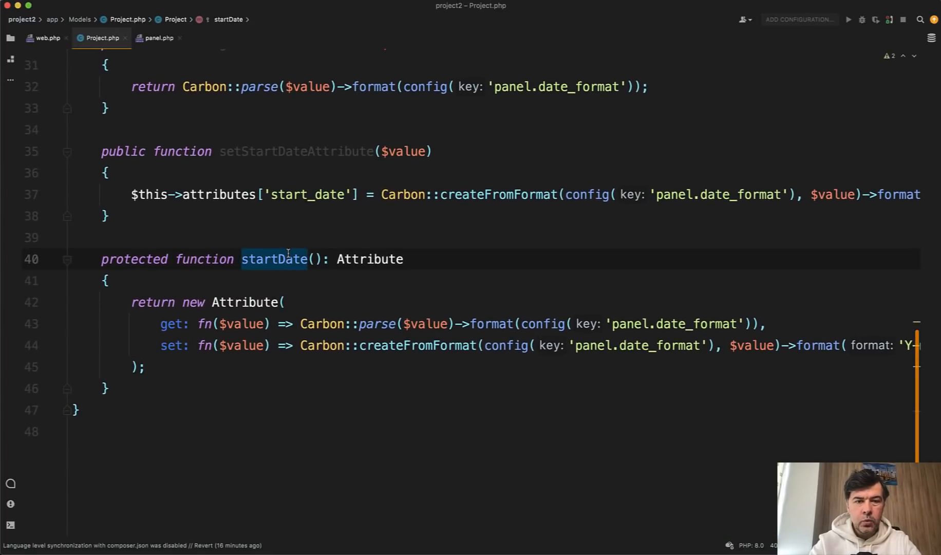
{"action": "scroll", "scroll_direction": "up", "scroll_amount": 3}
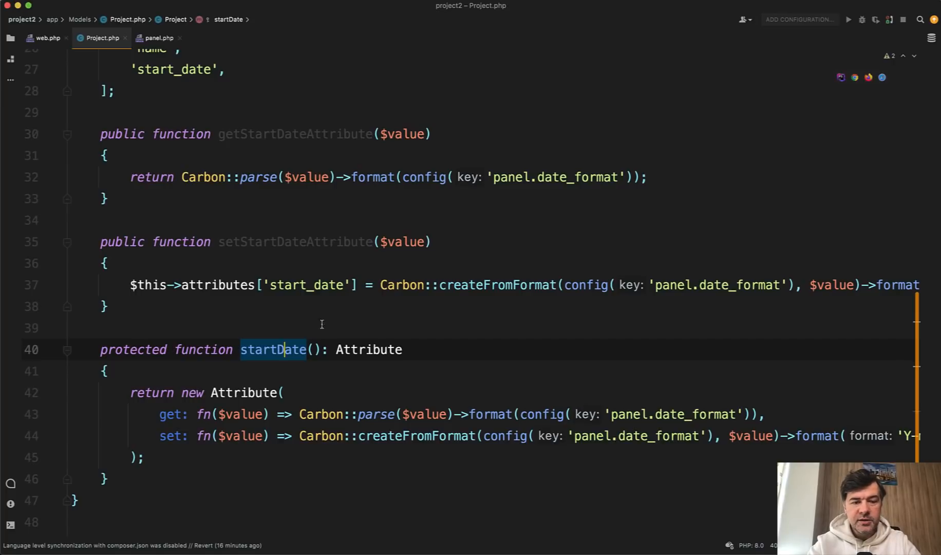
{"action": "left_click", "coordinate": [105, 155]}
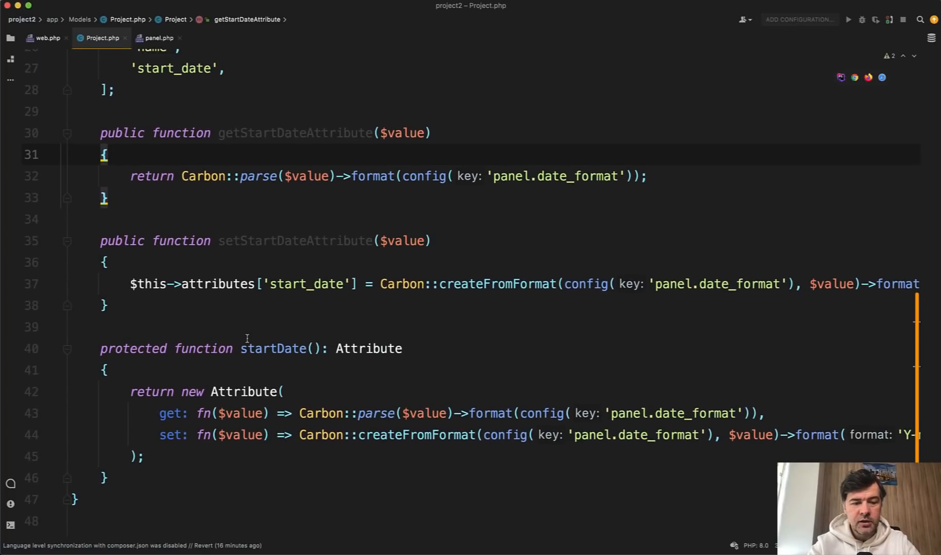
{"action": "scroll", "scroll_direction": "up", "scroll_amount": 3}
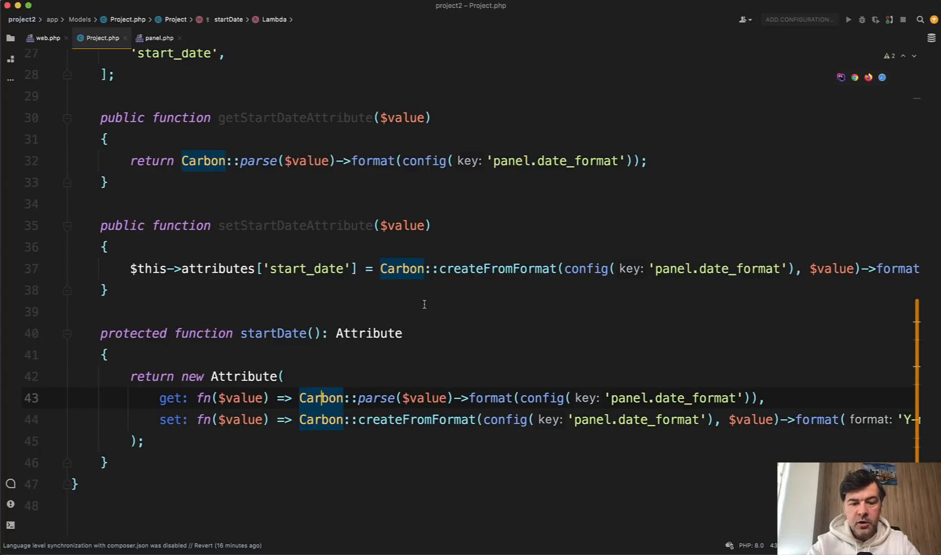
{"action": "left_click", "coordinate": [180, 268]}
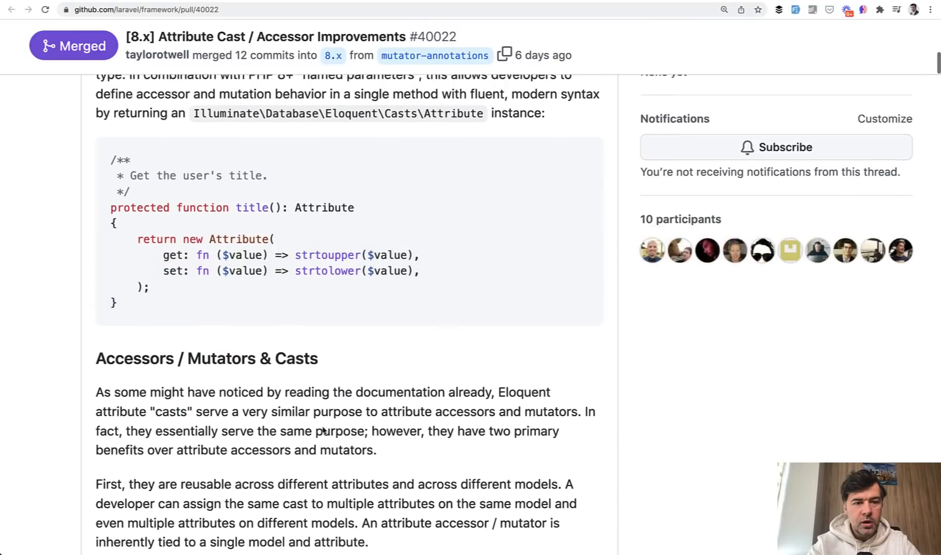
- Comment out the old getter and setter accessors with Cmd+/ and switch to the browser
{"action": "scroll", "scroll_direction": "up", "scroll_amount": 3}
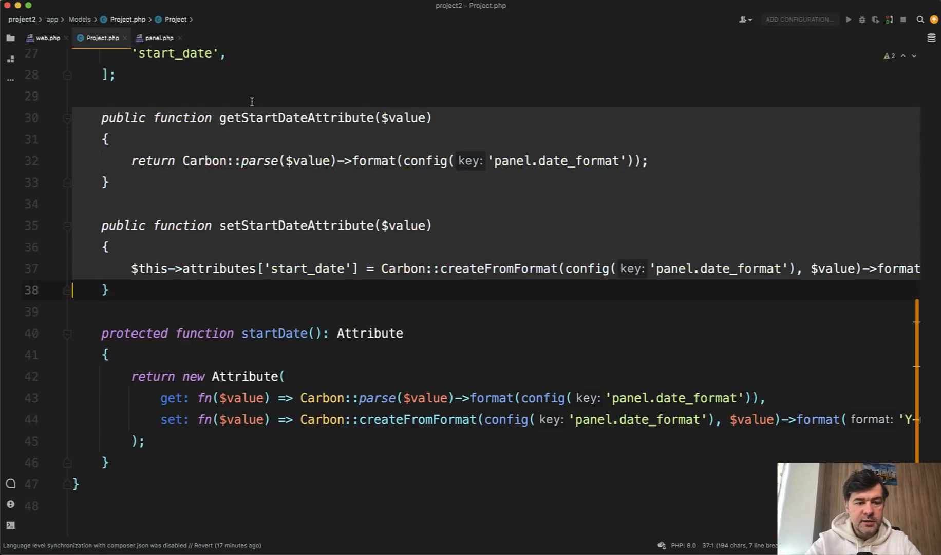
{"action": "key", "text": "cmd+/"}
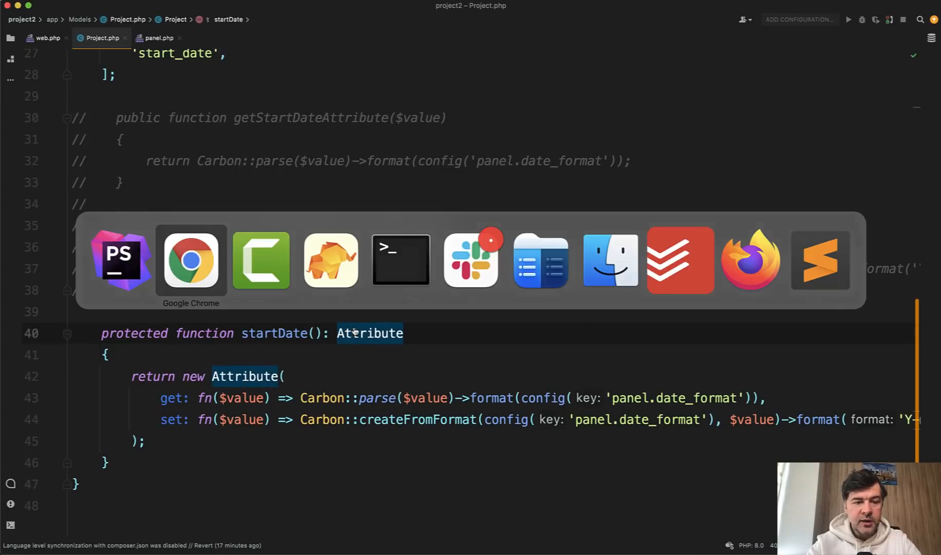
{"action": "left_click", "coordinate": [191, 260]}
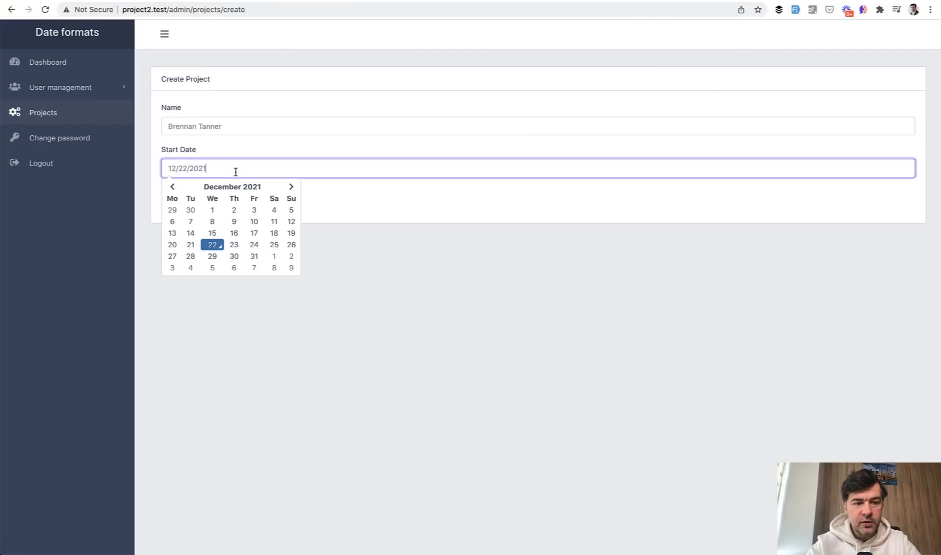
{"action": "left_click", "coordinate": [273, 233]}
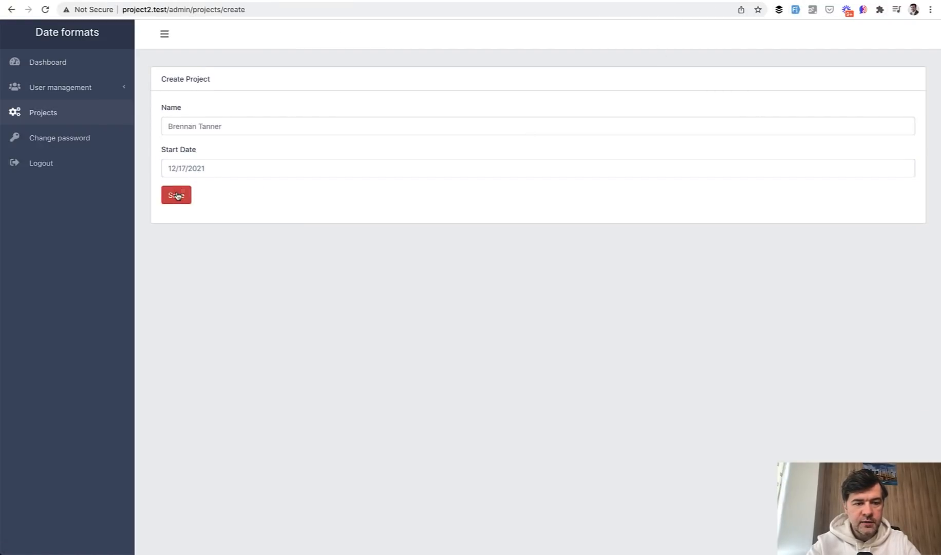
{"action": "left_click", "coordinate": [176, 194]}
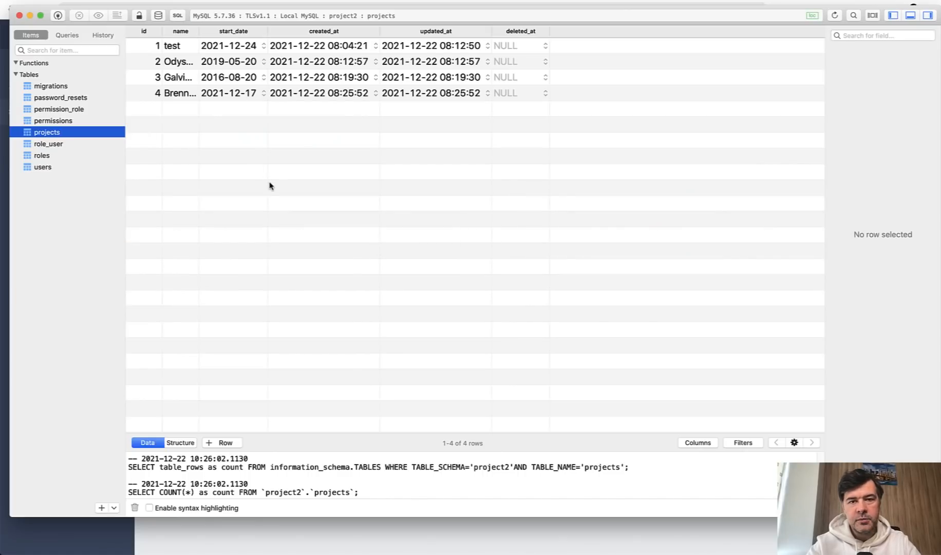
{"action": "mouse_move", "coordinate": [211, 277]}
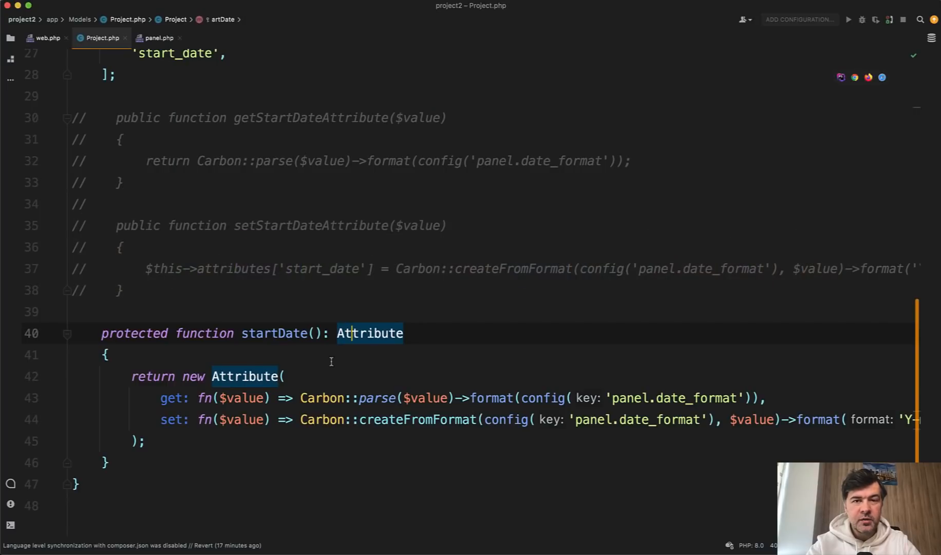
{"action": "mouse_move", "coordinate": [341, 247]}
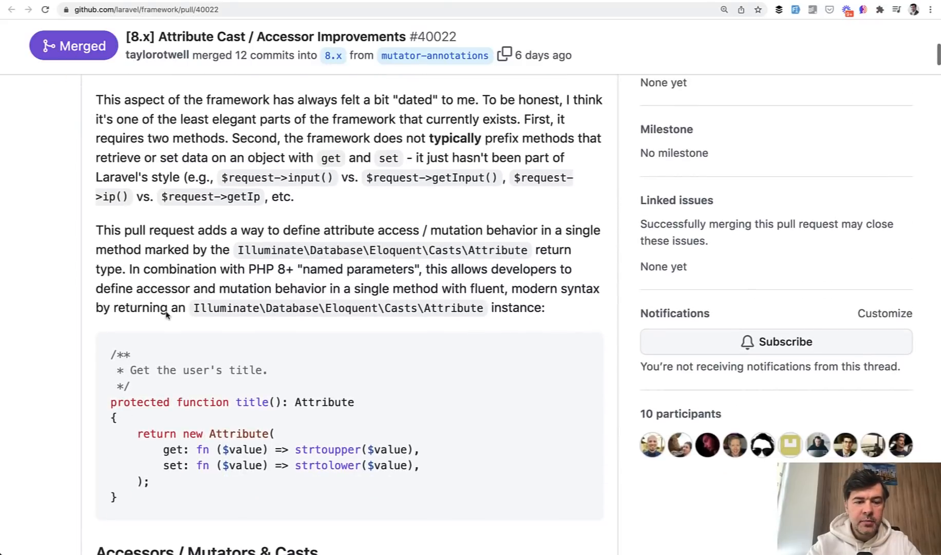
- Scroll the pull request down to the Mutation Comparison section
{"action": "scroll", "scroll_direction": "down", "scroll_amount": 3}
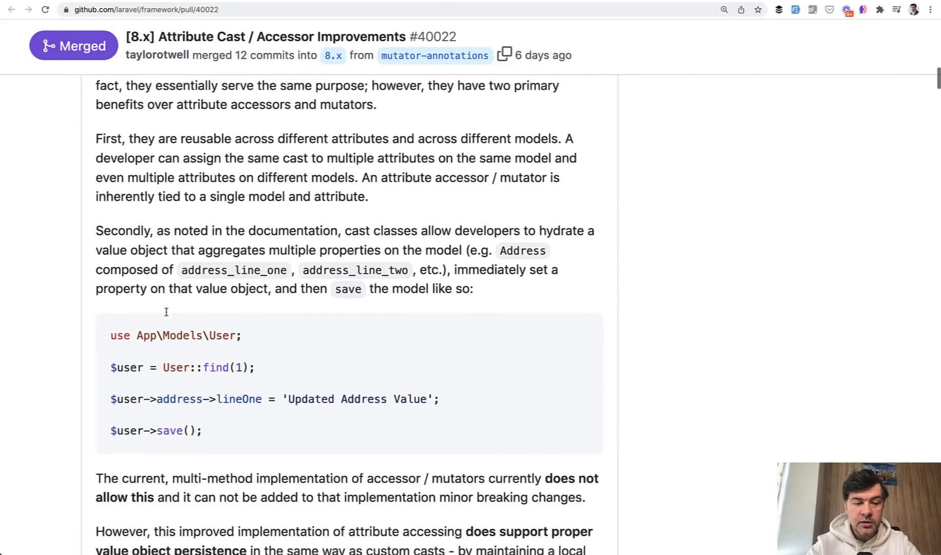
{"action": "scroll", "scroll_direction": "down", "scroll_amount": 3}
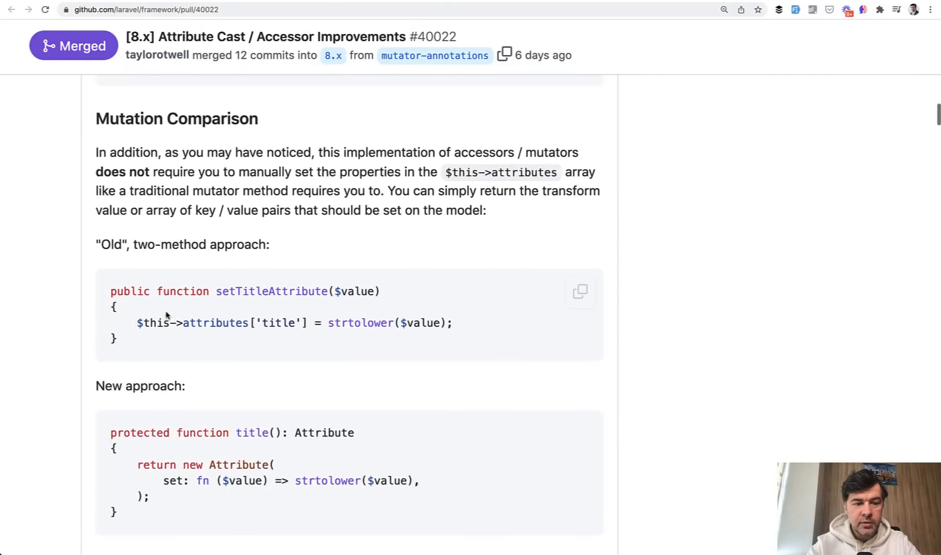
{"action": "scroll", "scroll_direction": "down", "scroll_amount": 3}
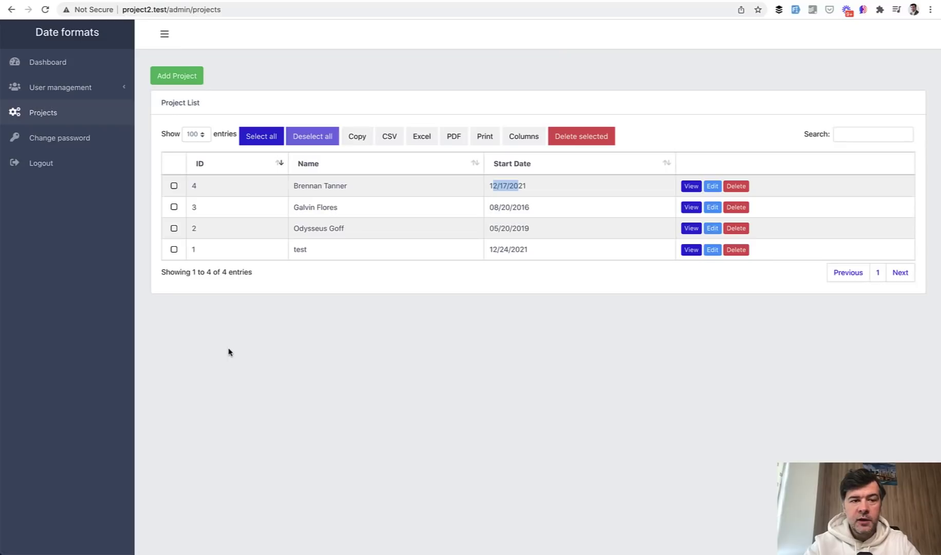
{"action": "mouse_move", "coordinate": [361, 373]}
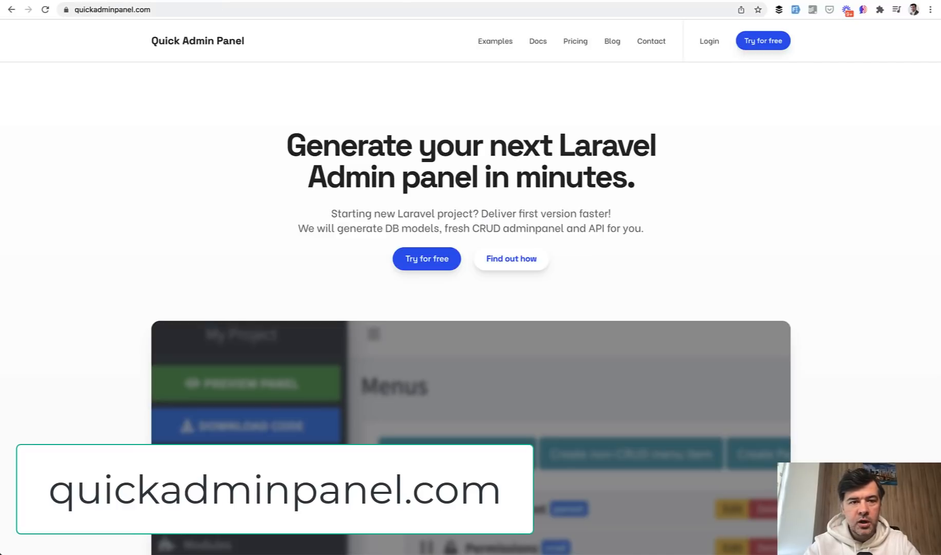
- Start 'Try for free' and scroll the registration form to the Date Format field
{"action": "left_click", "coordinate": [426, 258]}
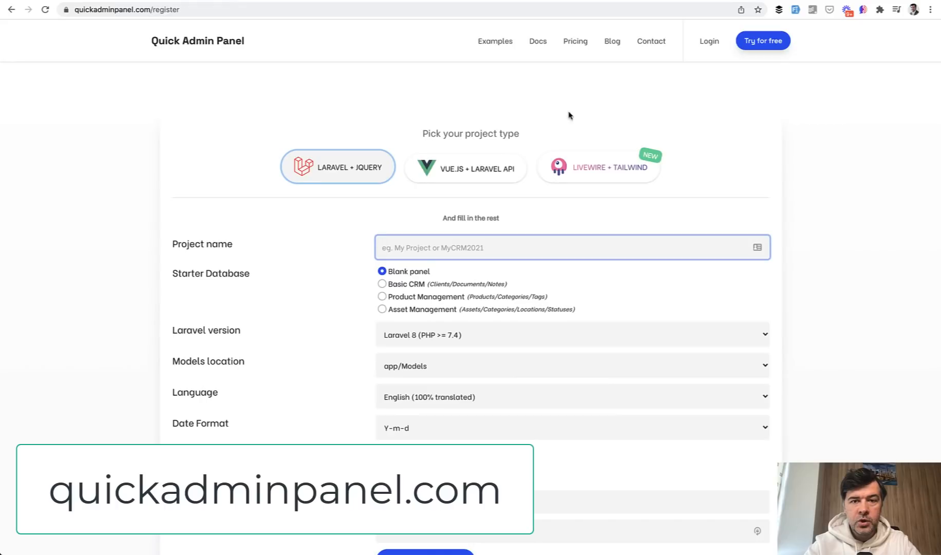
{"action": "mouse_move", "coordinate": [438, 93]}
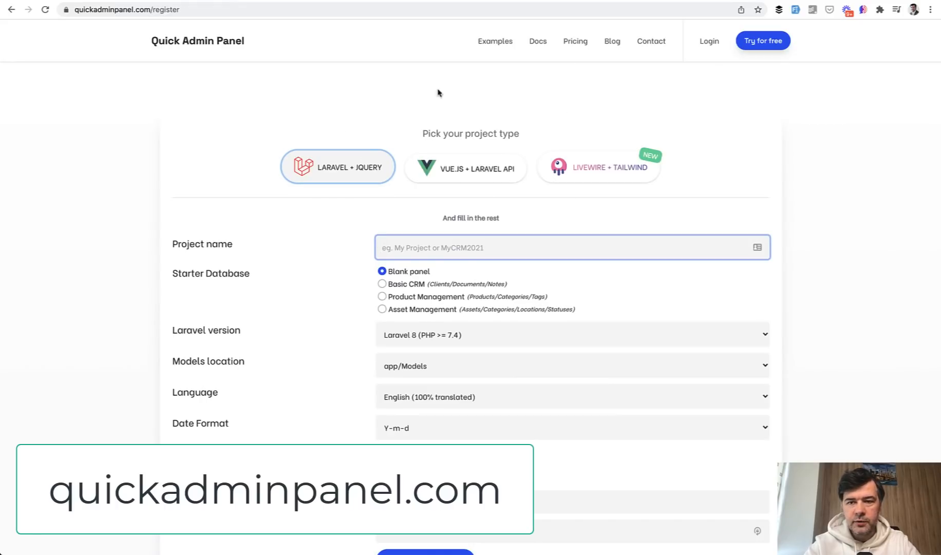
{"action": "mouse_move", "coordinate": [482, 178]}
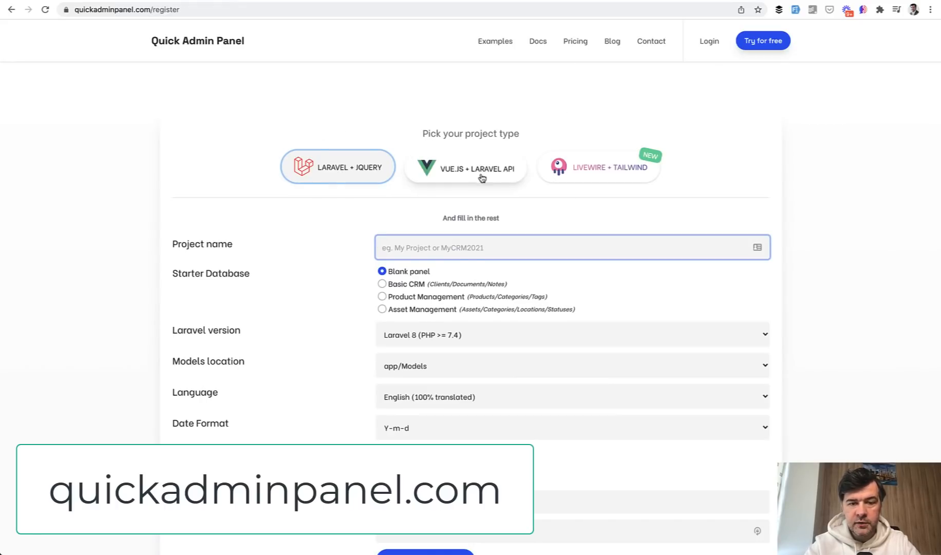
{"action": "mouse_move", "coordinate": [568, 181]}
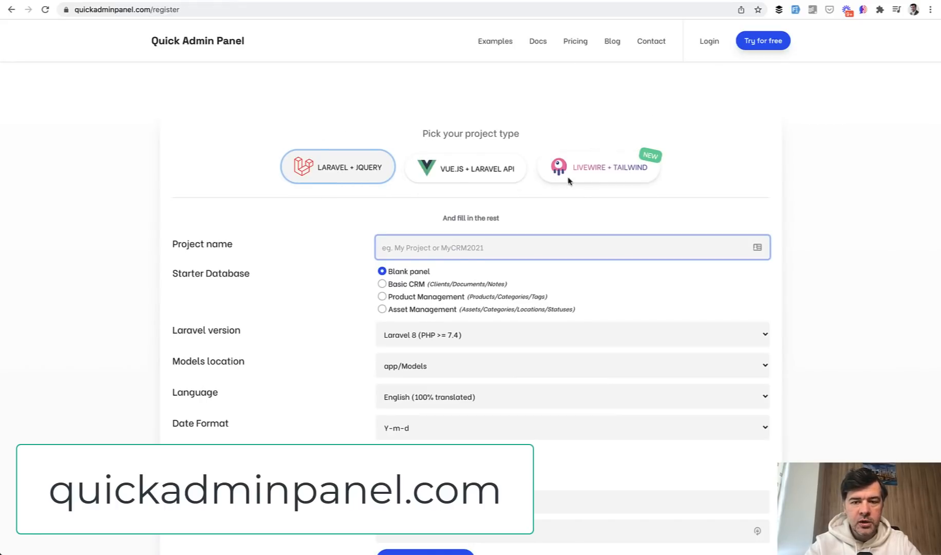
{"action": "scroll", "scroll_direction": "down", "scroll_amount": 3}
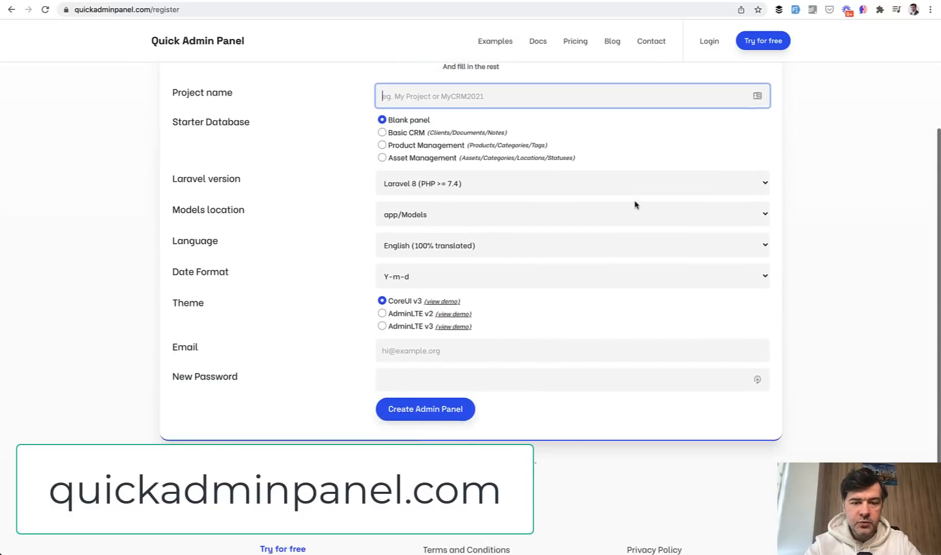